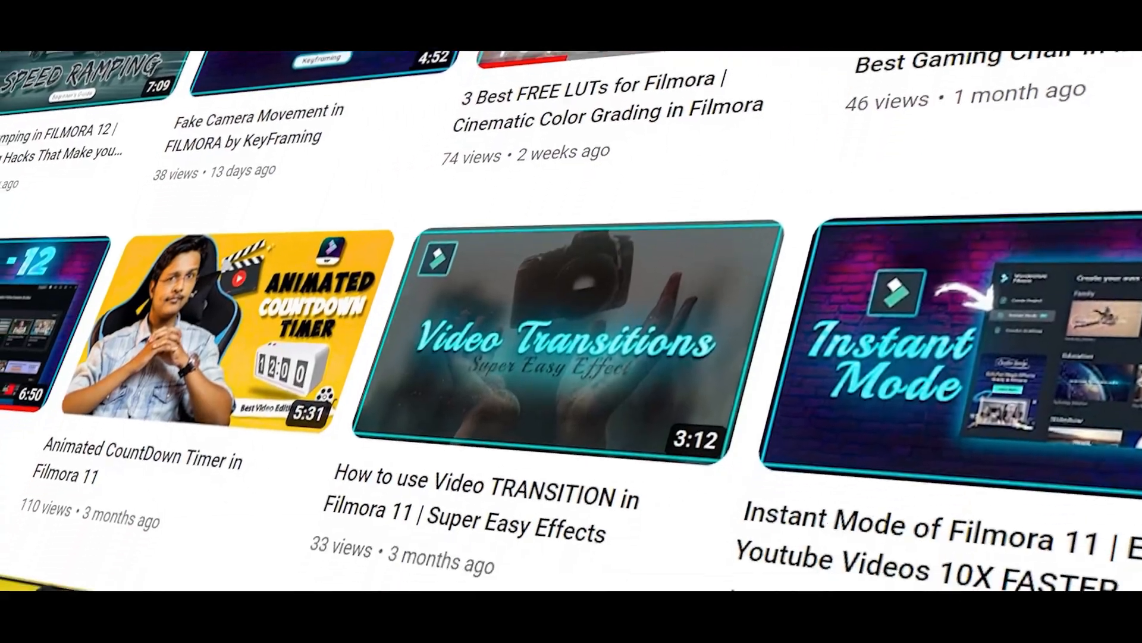
# Step: Open the adjustment layer's Color tab and browse presets like Game of Thrones
pyautogui.scroll(-3)
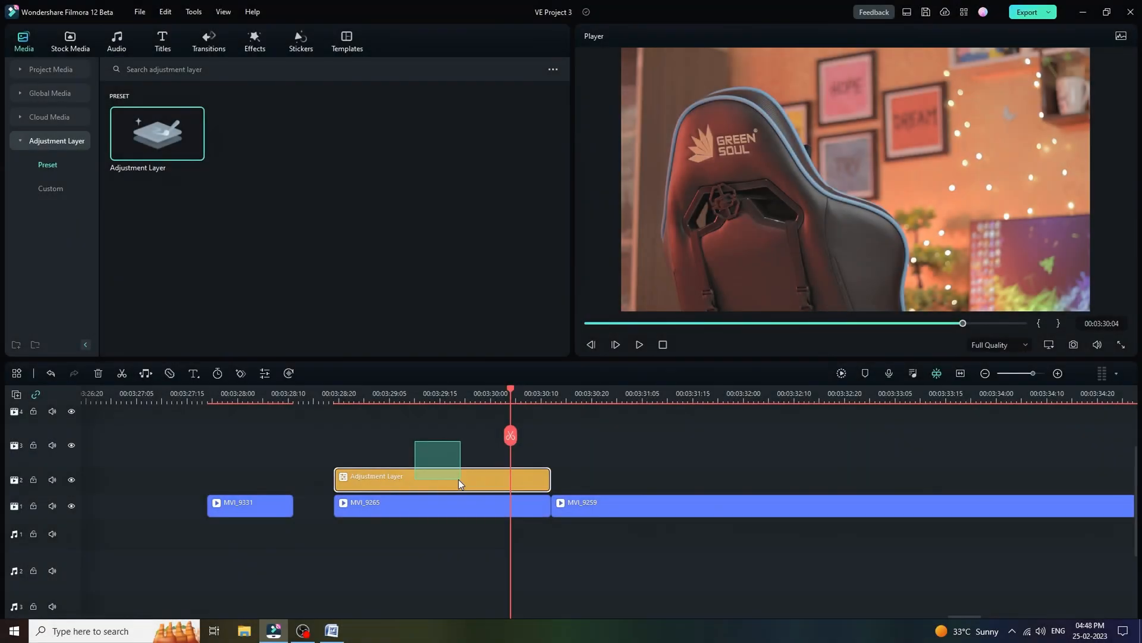
pyautogui.moveTo(264, 374)
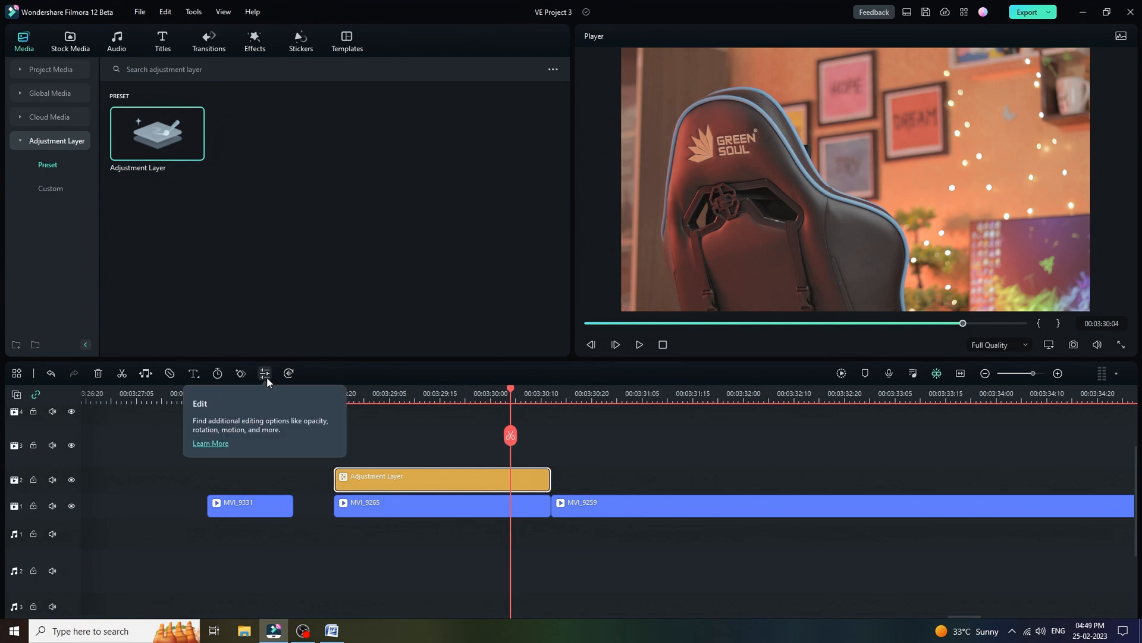
pyautogui.click(264, 373)
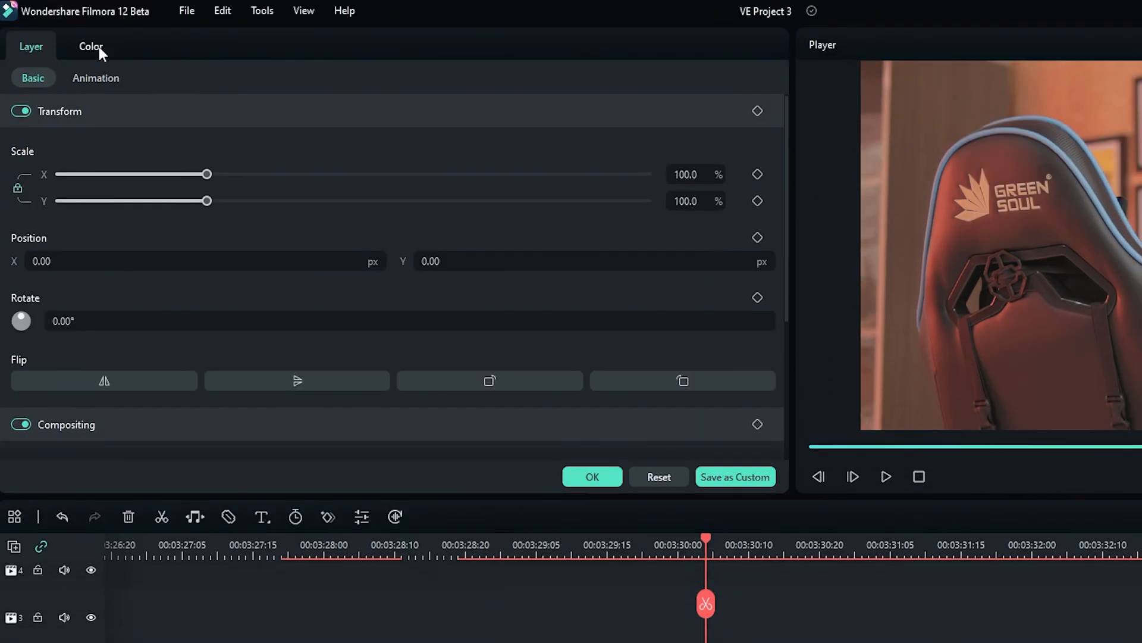
pyautogui.click(90, 46)
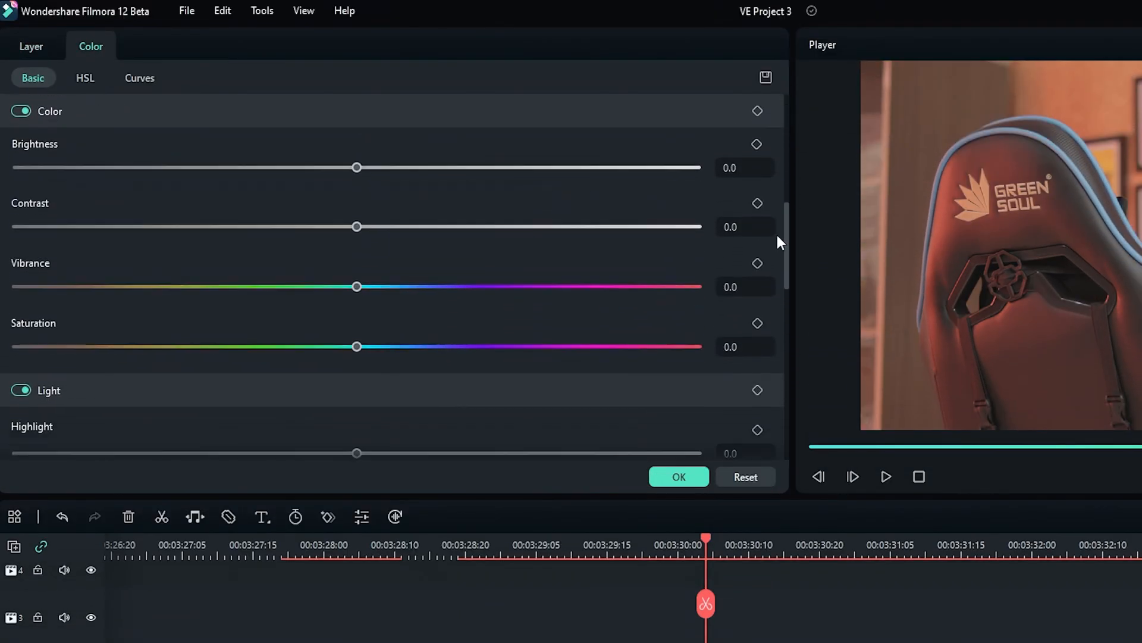
pyautogui.scroll(-3)
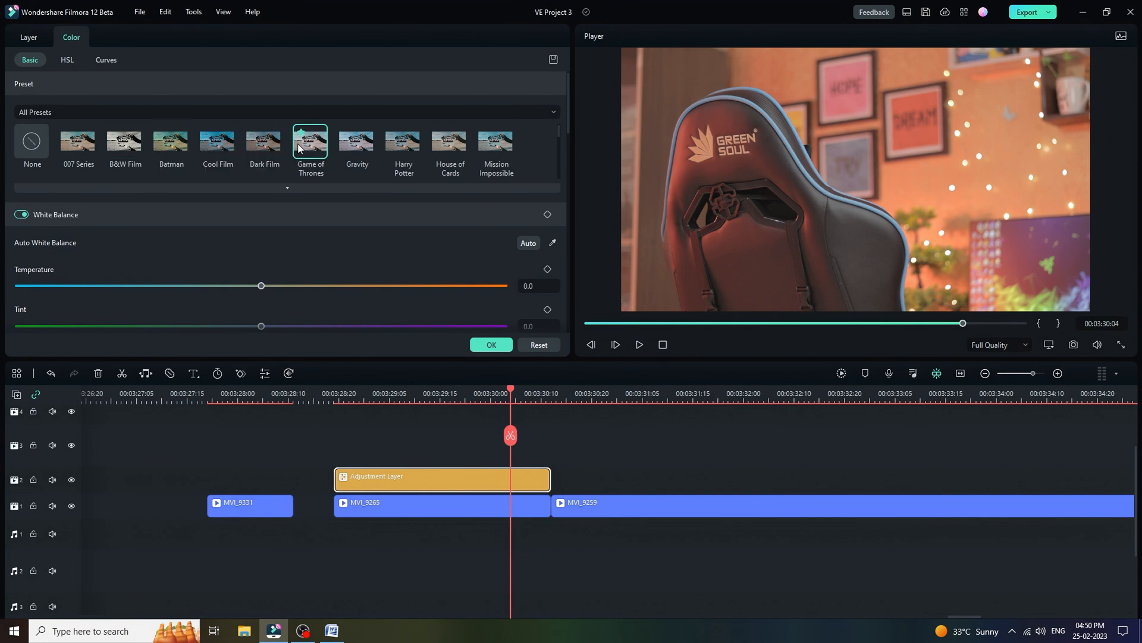
pyautogui.moveTo(309, 142)
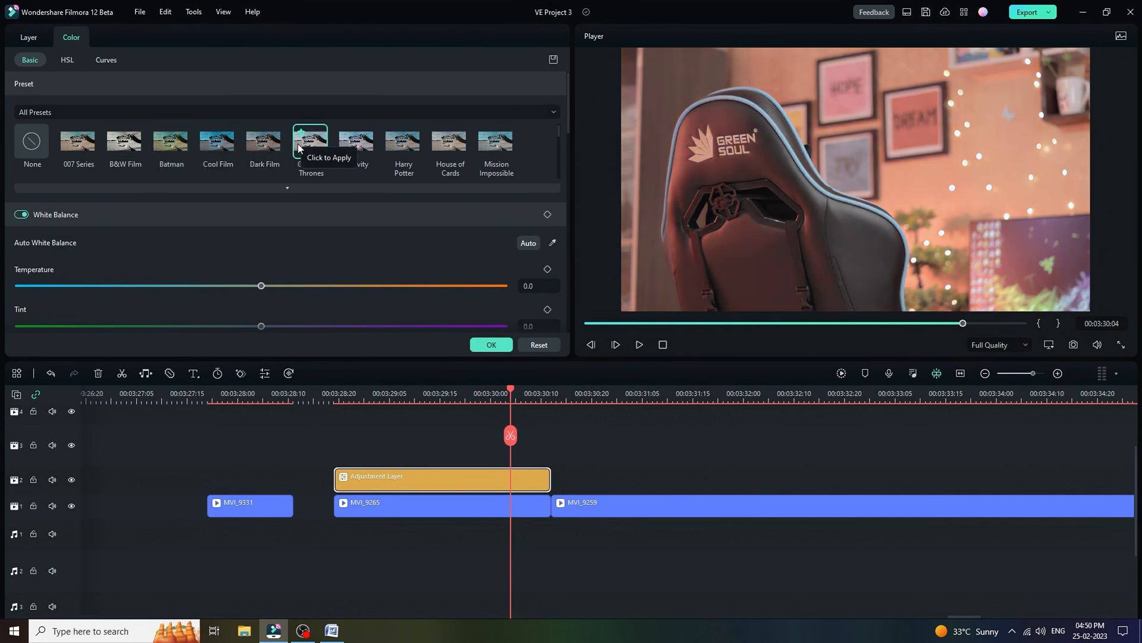
pyautogui.click(285, 111)
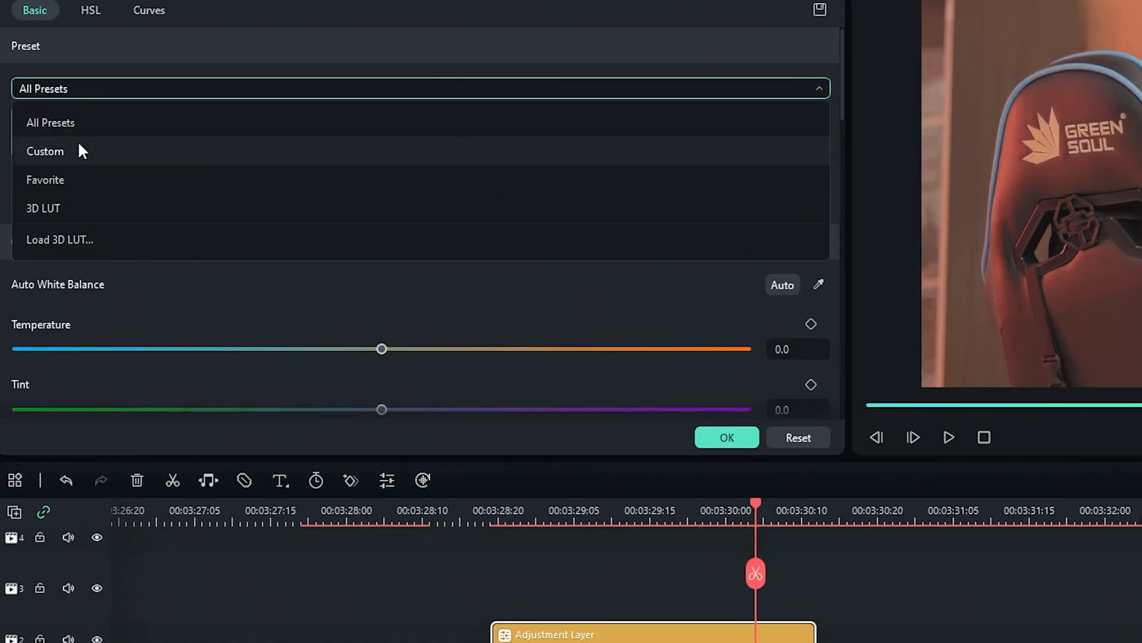
# Step: Grade the adjustment layer: exposure 0.1, contrast 8.3, vibrance 10, highlight -6.4, shadow 6
pyautogui.click(45, 150)
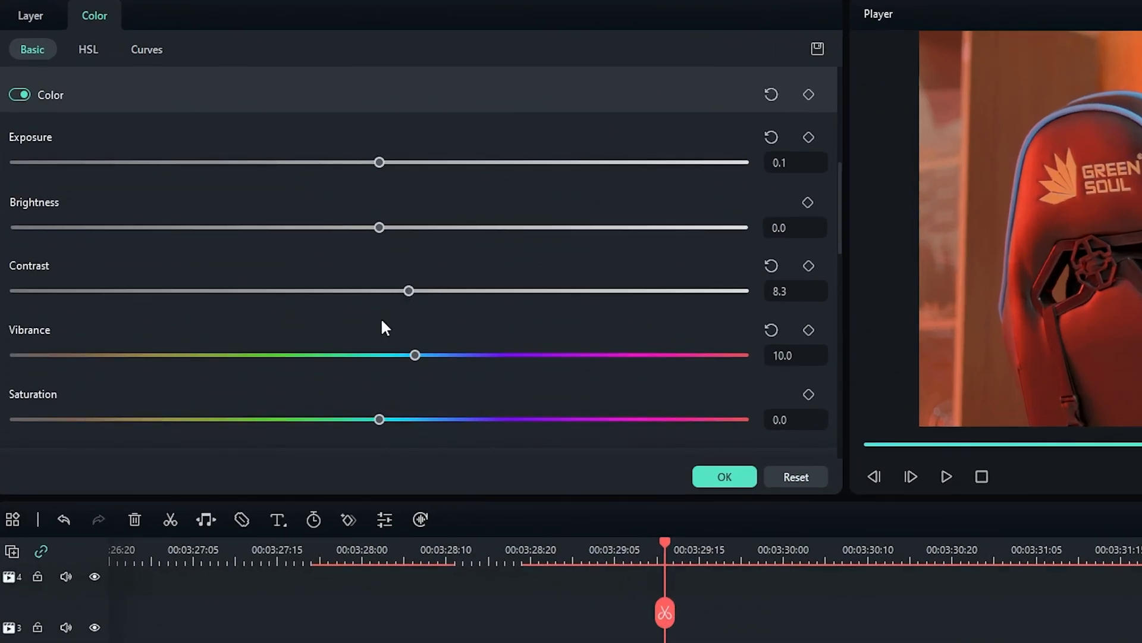
pyautogui.scroll(-3)
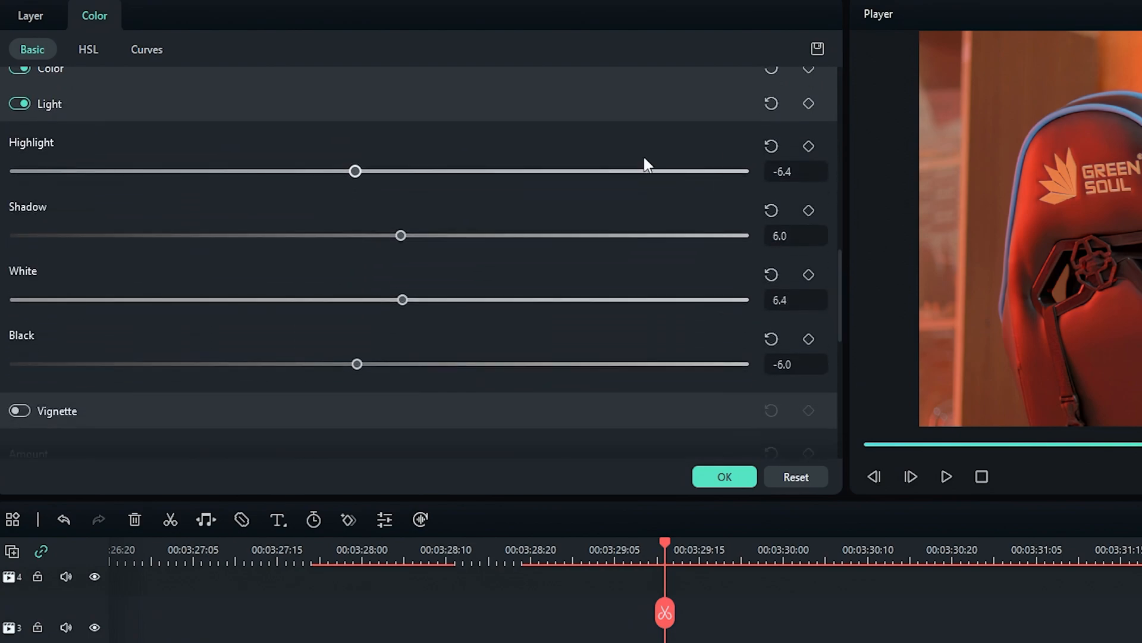
pyautogui.click(723, 476)
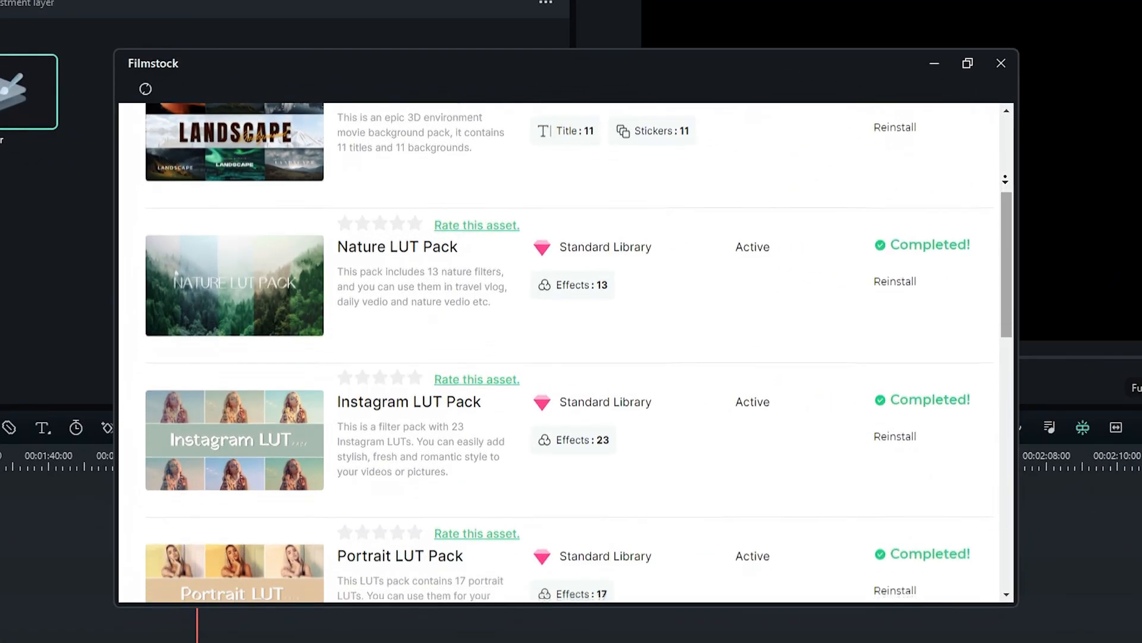
# Step: Review installed LUT packs, close Filmstock, and scroll the downloaded Filmstock effects
pyautogui.scroll(-3)
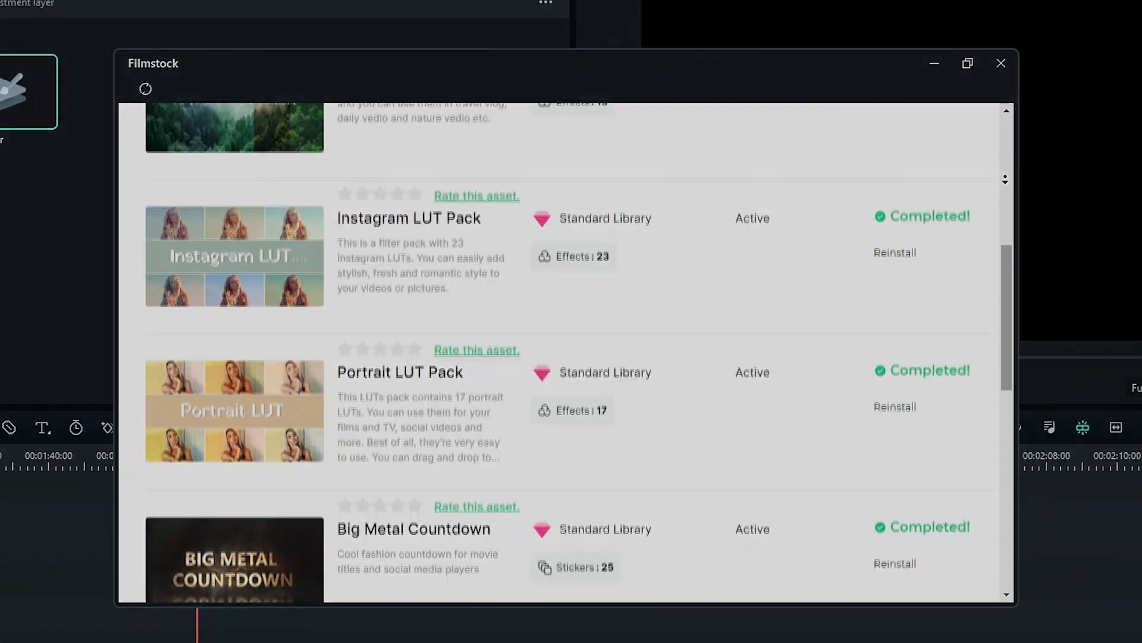
pyautogui.click(1001, 62)
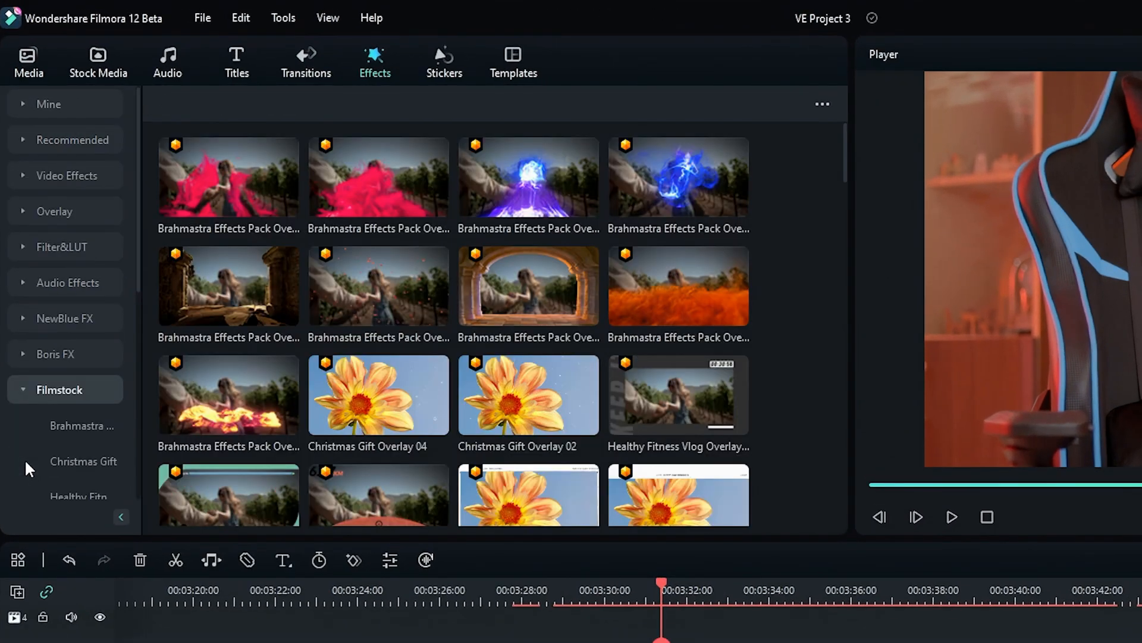
pyautogui.scroll(-3)
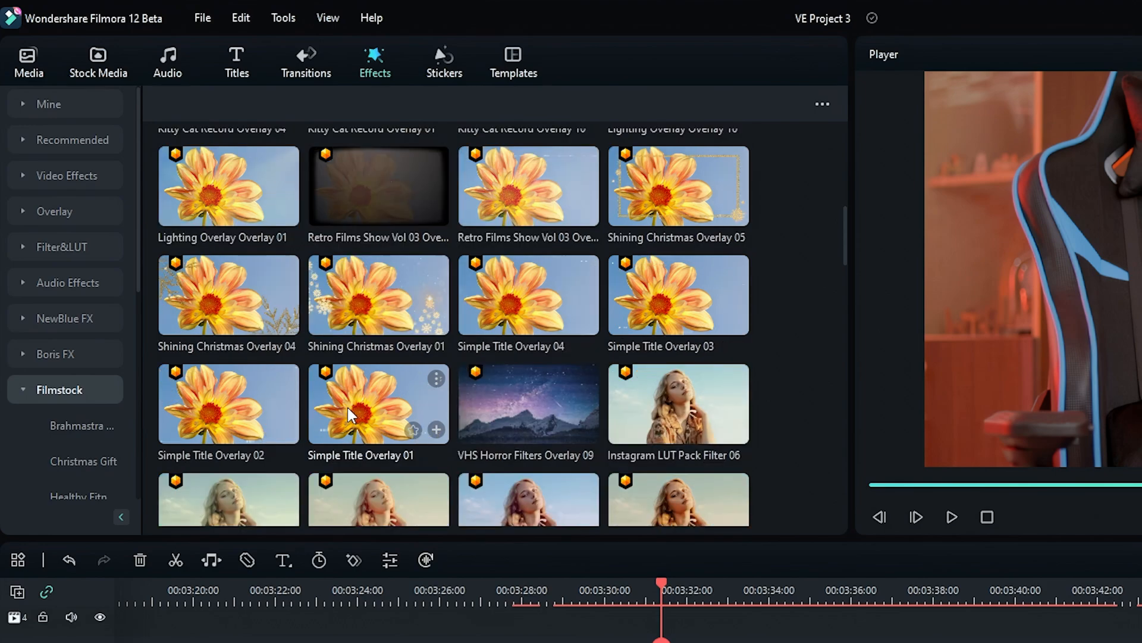
pyautogui.scroll(-3)
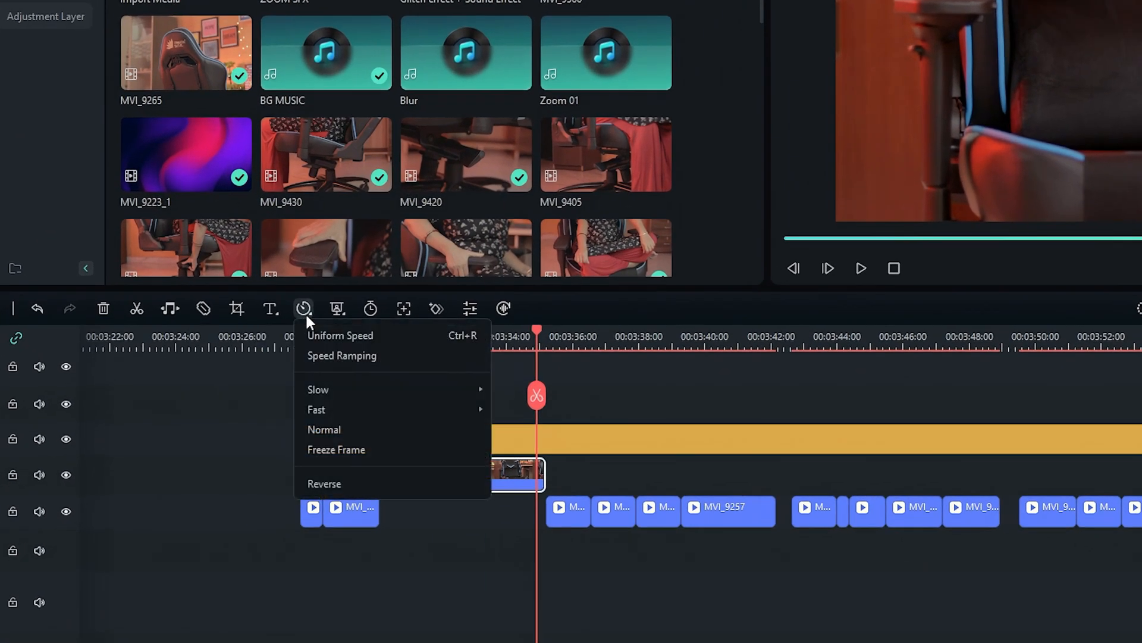
pyautogui.moveTo(346, 366)
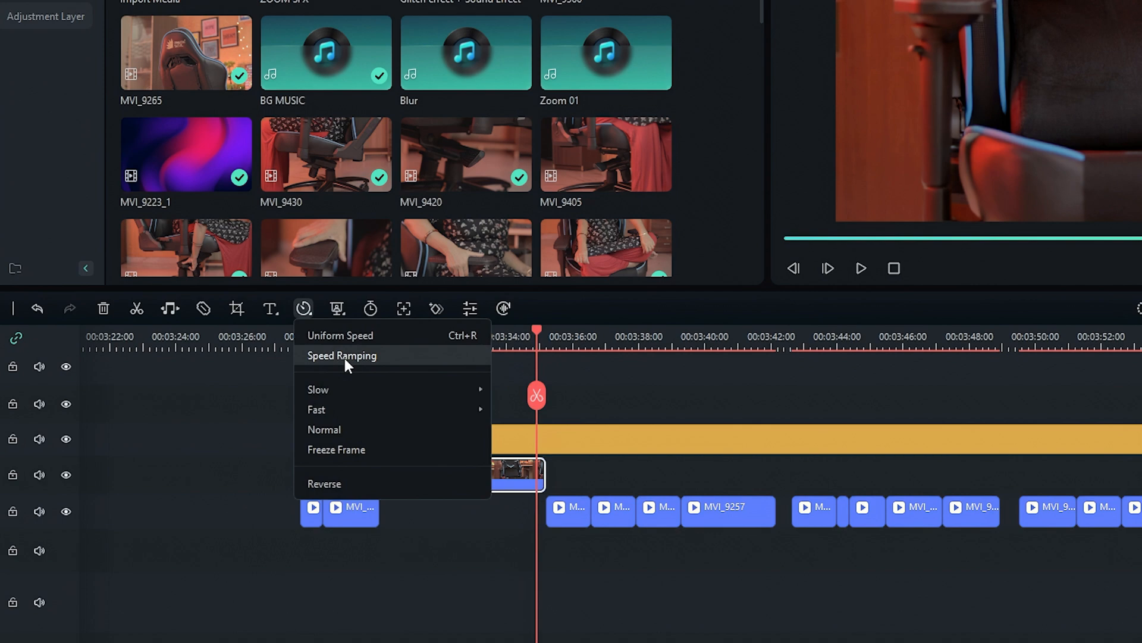
# Step: Apply the Hero moment speed ramp, shortening the clip to 00:00:02:22
pyautogui.click(342, 356)
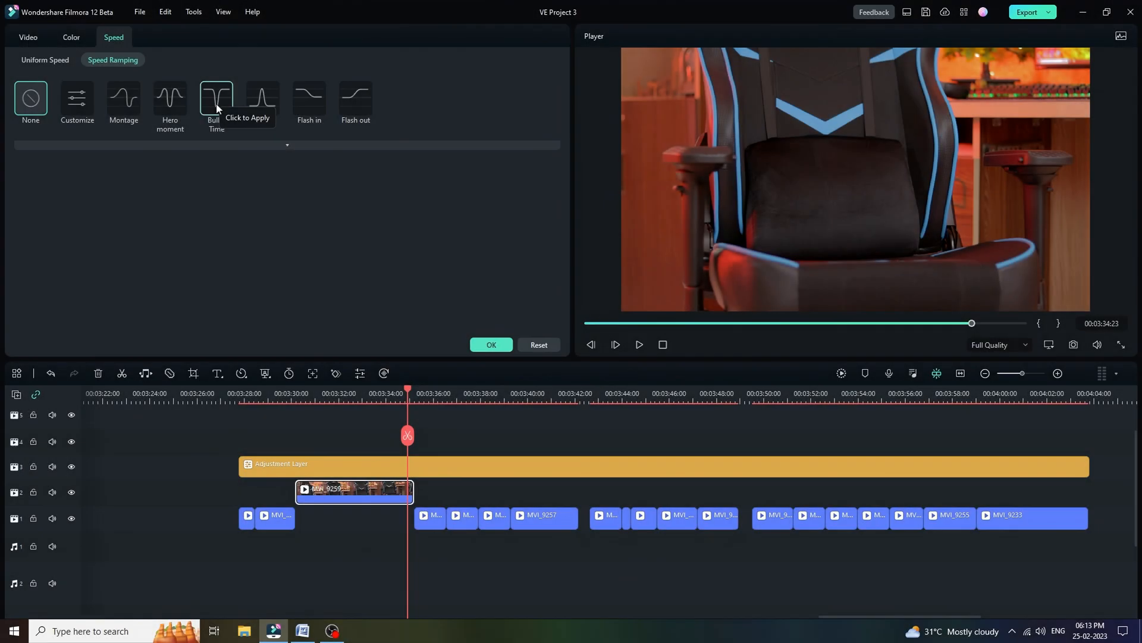
pyautogui.click(216, 101)
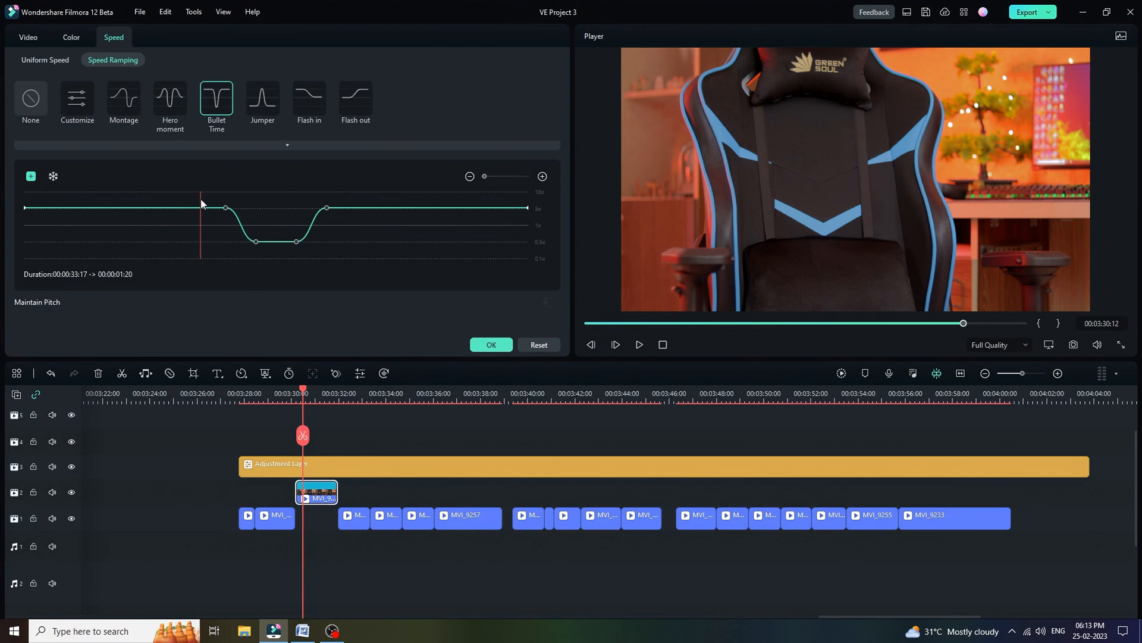
pyautogui.click(639, 344)
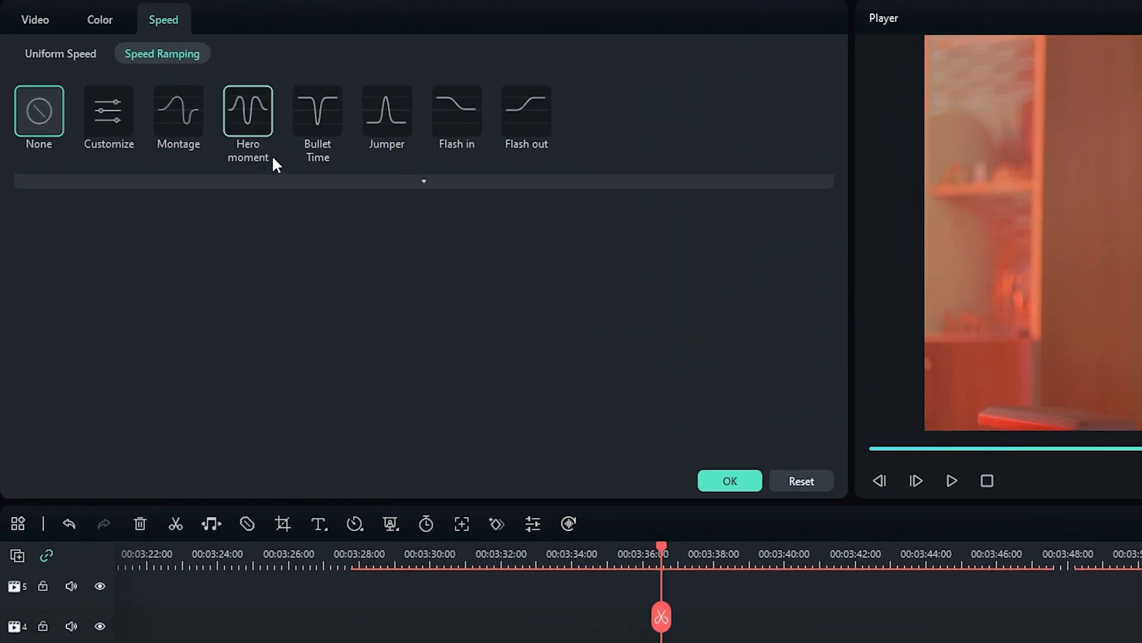
pyautogui.click(247, 113)
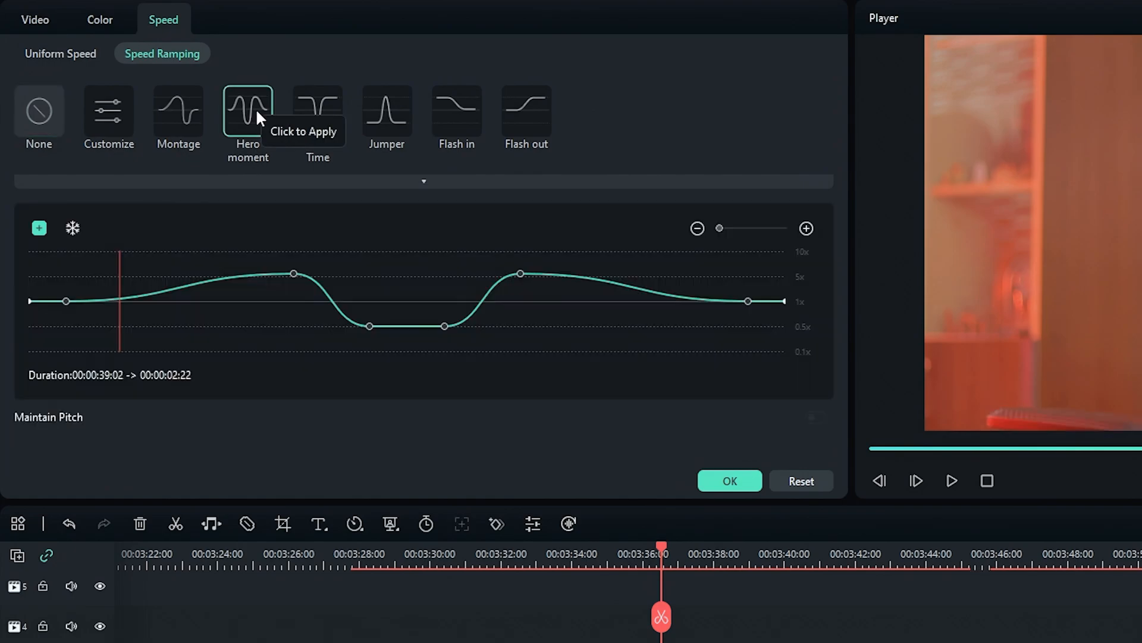
pyautogui.click(729, 480)
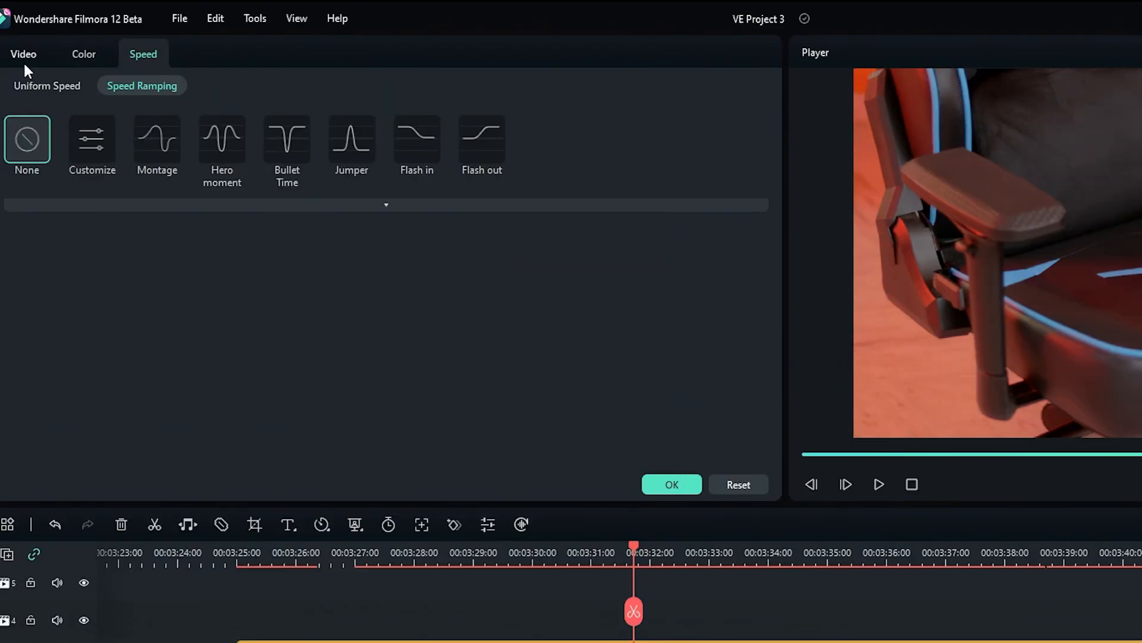
# Step: Add Scale keyframes zooming MVI_9326 to 110% and confirm
pyautogui.click(22, 54)
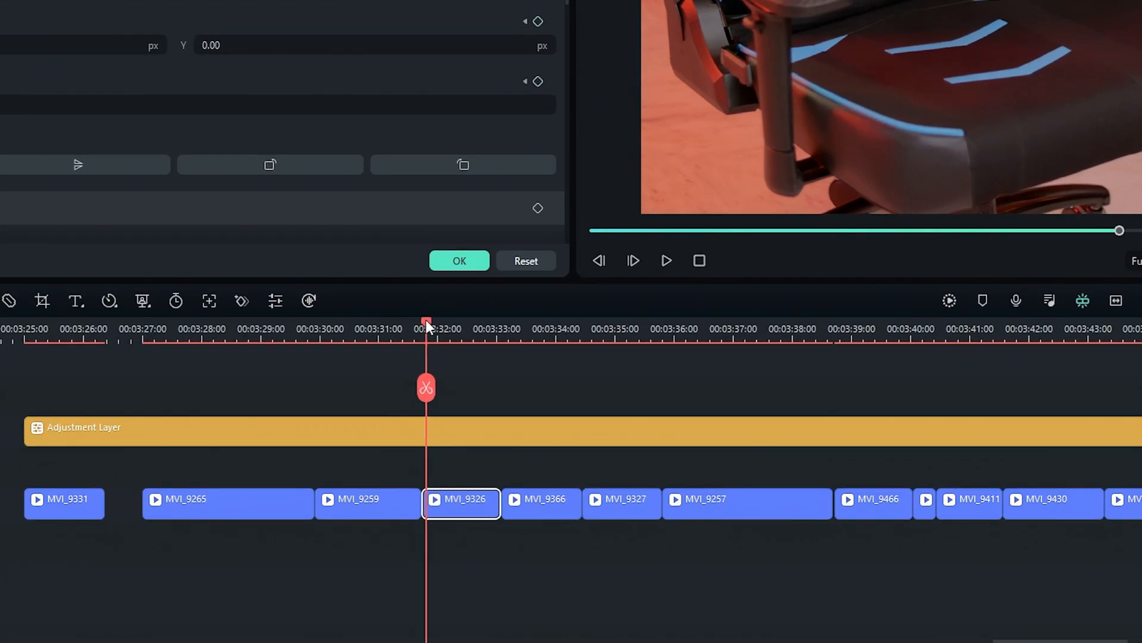
pyautogui.moveTo(426, 328); pyautogui.dragTo(500, 329)
pyautogui.write('110')
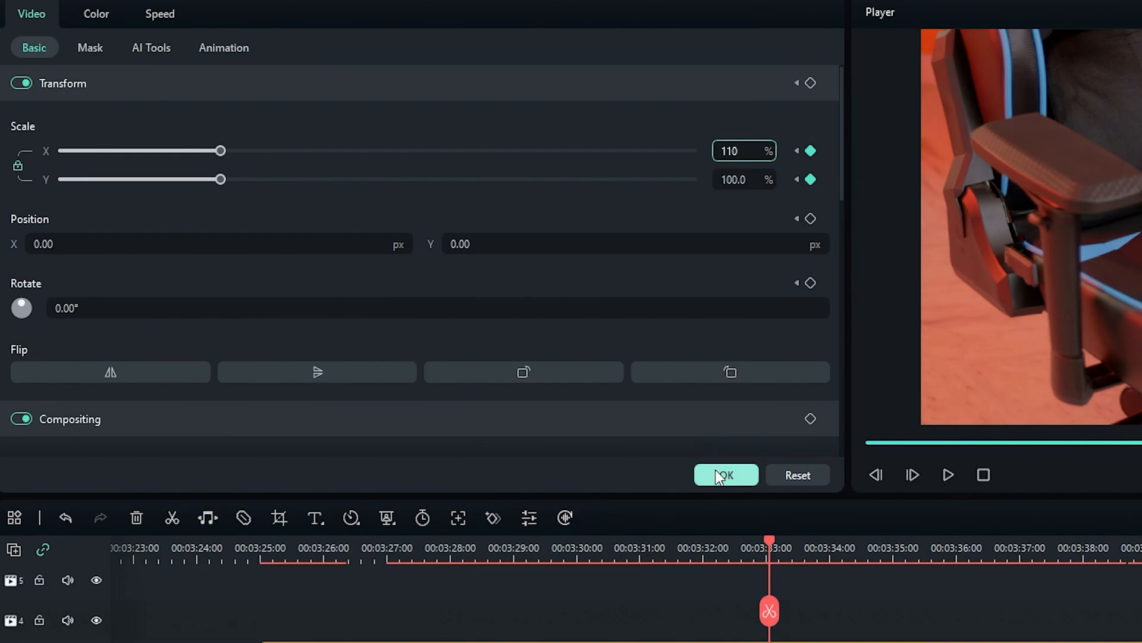
pyautogui.click(726, 475)
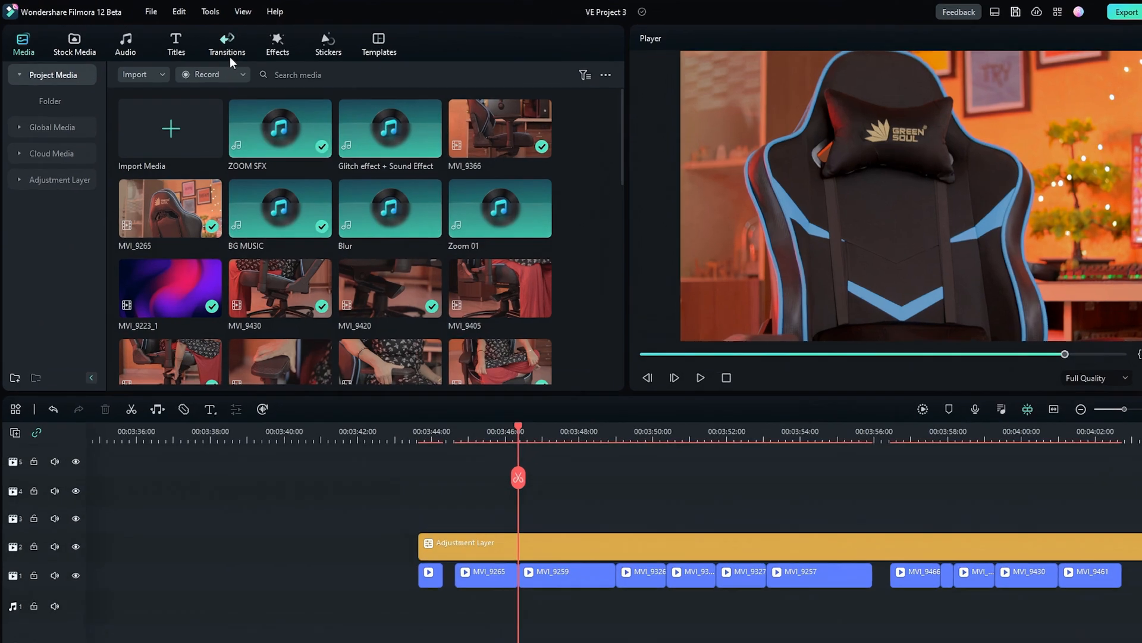
# Step: Place the Glitch Blocks transition on track 3 above the cut after MVI_9257
pyautogui.click(227, 43)
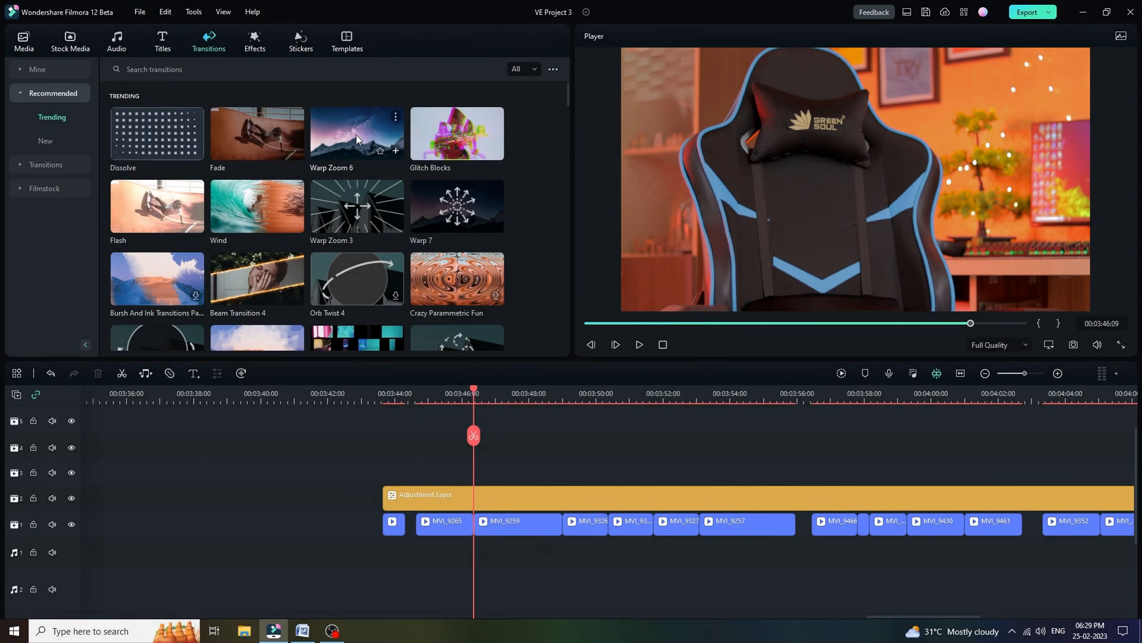
pyautogui.moveTo(357, 133); pyautogui.dragTo(474, 523)
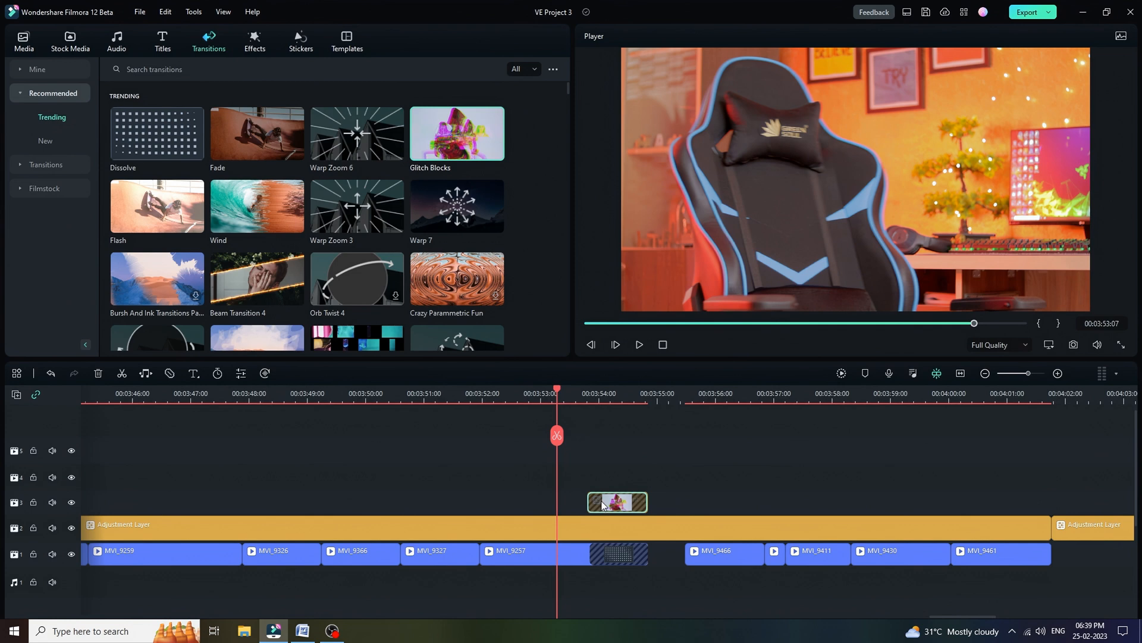
pyautogui.click(638, 344)
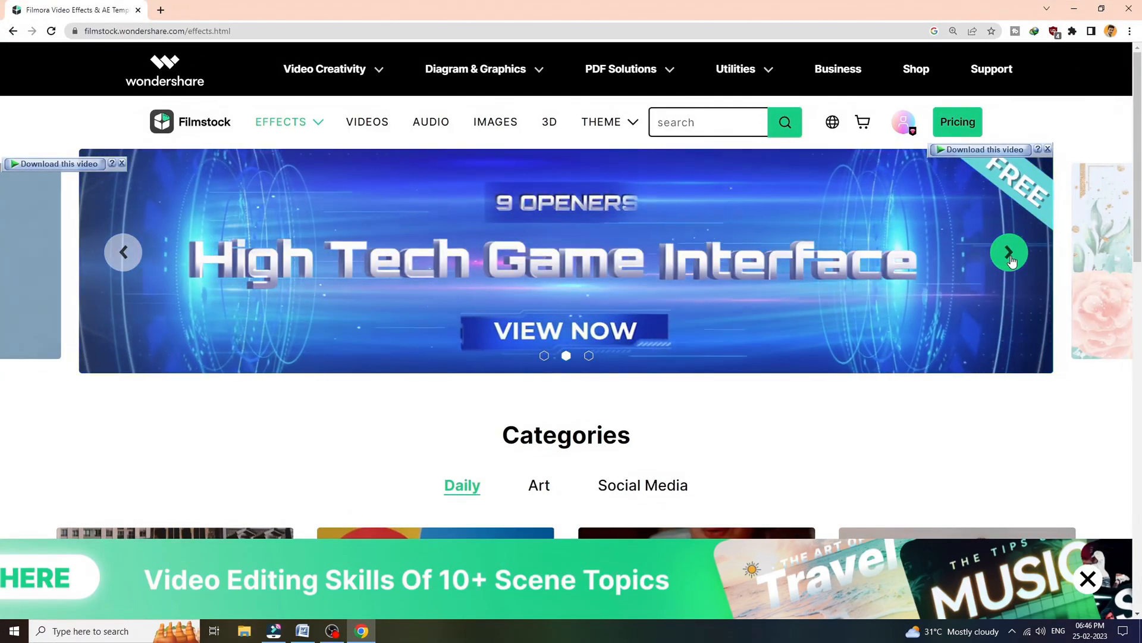
# Step: Scroll the Filmstock effects page down to the Hottest Free Packs section
pyautogui.scroll(-3)
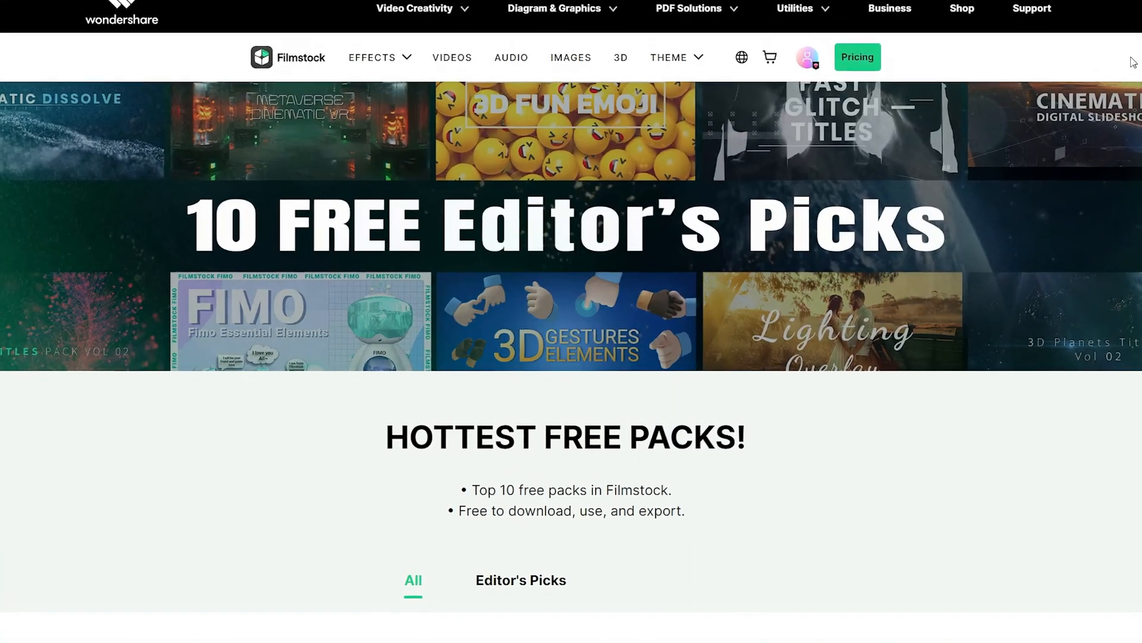
pyautogui.scroll(-3)
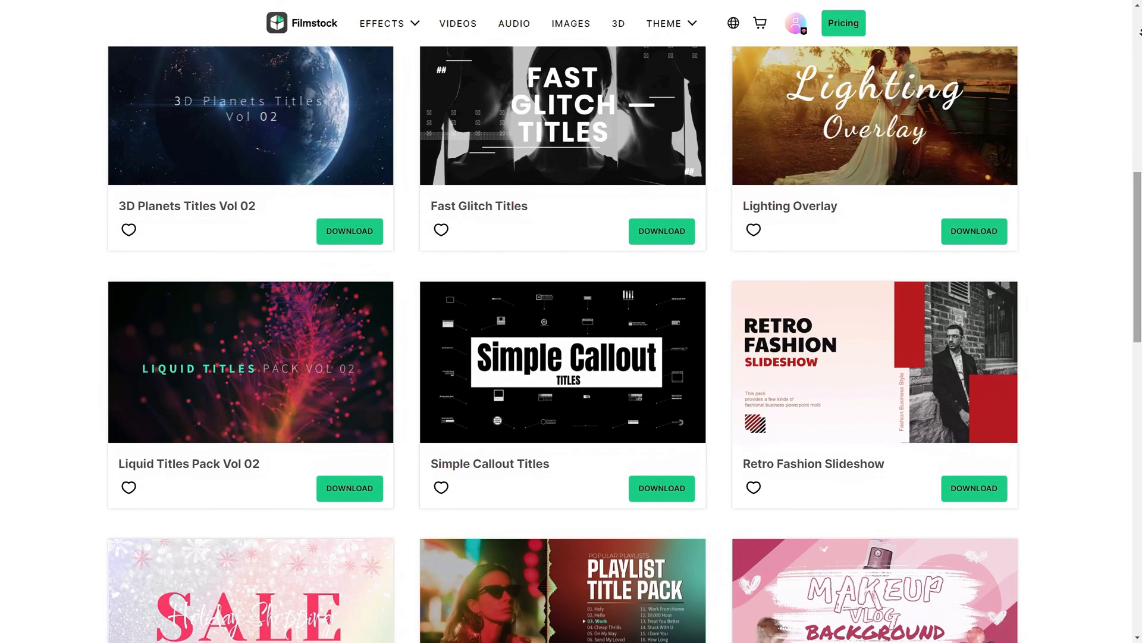
pyautogui.scroll(-3)
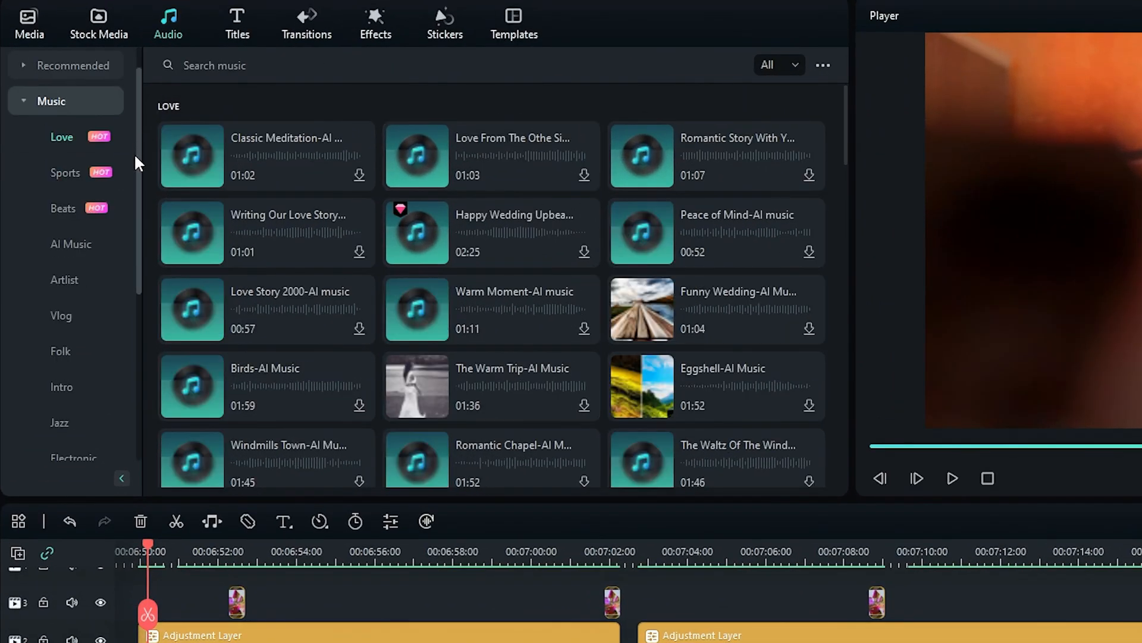
# Step: Browse the audio library categories and lay BG MUSIC on audio track 1
pyautogui.scroll(-3)
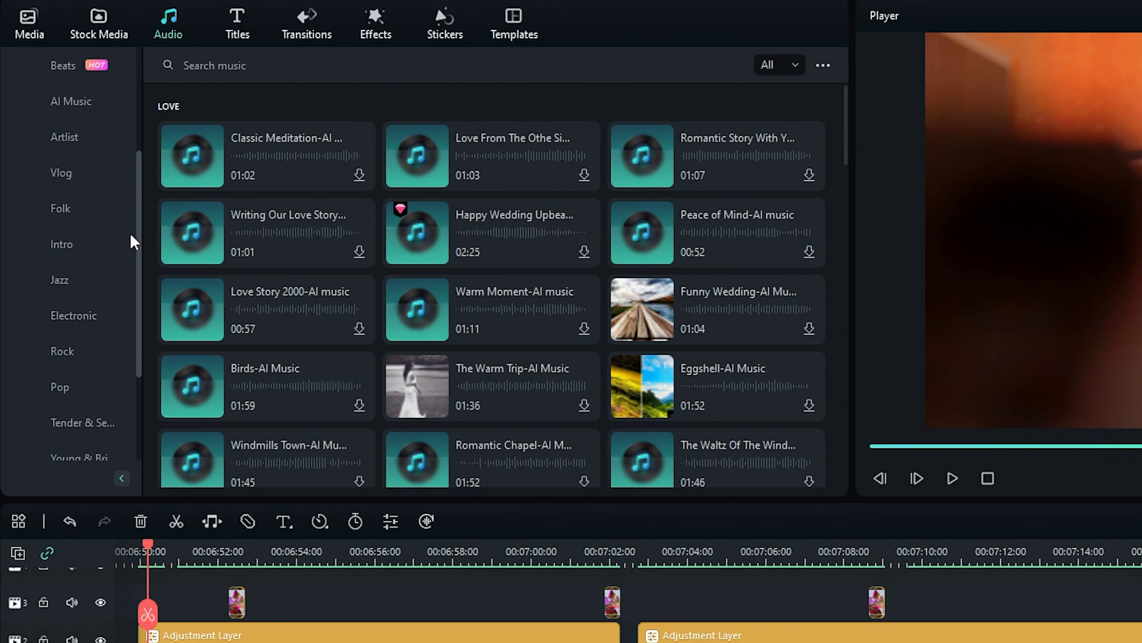
pyautogui.scroll(-3)
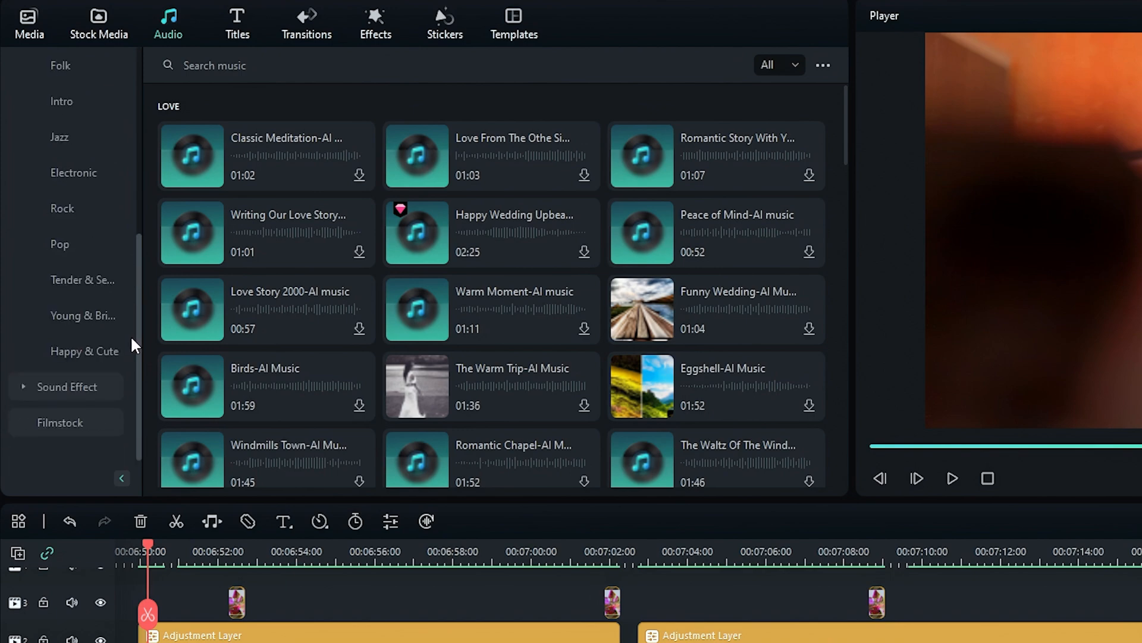
pyautogui.click(23, 34)
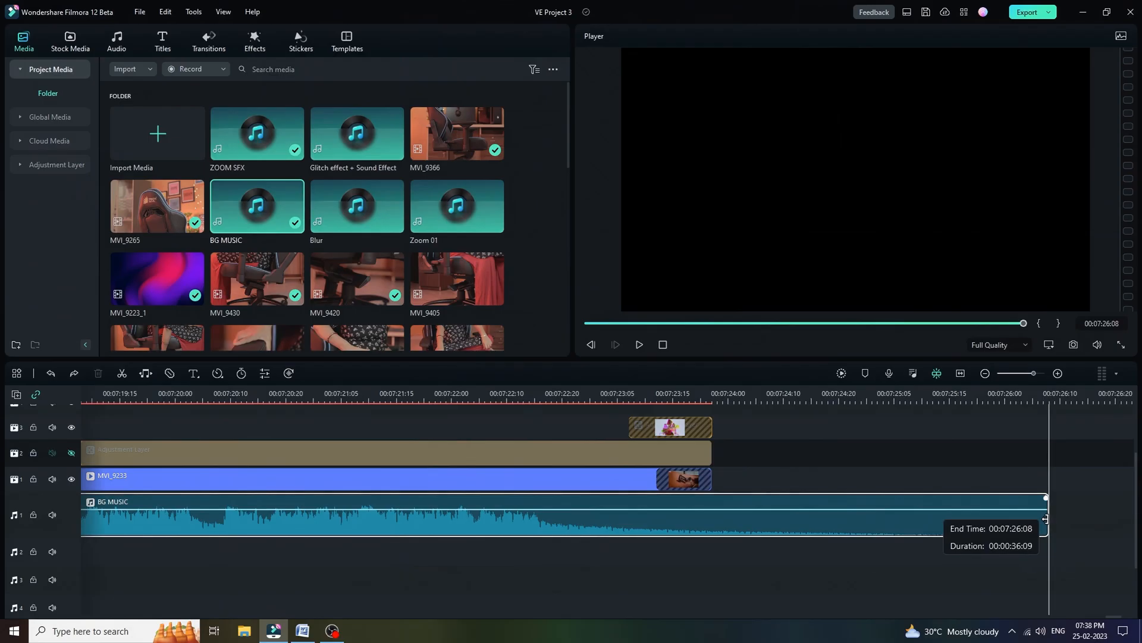
# Step: Trim BG MUSIC's right edge back to the end of the final clip
pyautogui.moveTo(1045, 521); pyautogui.dragTo(695, 521)
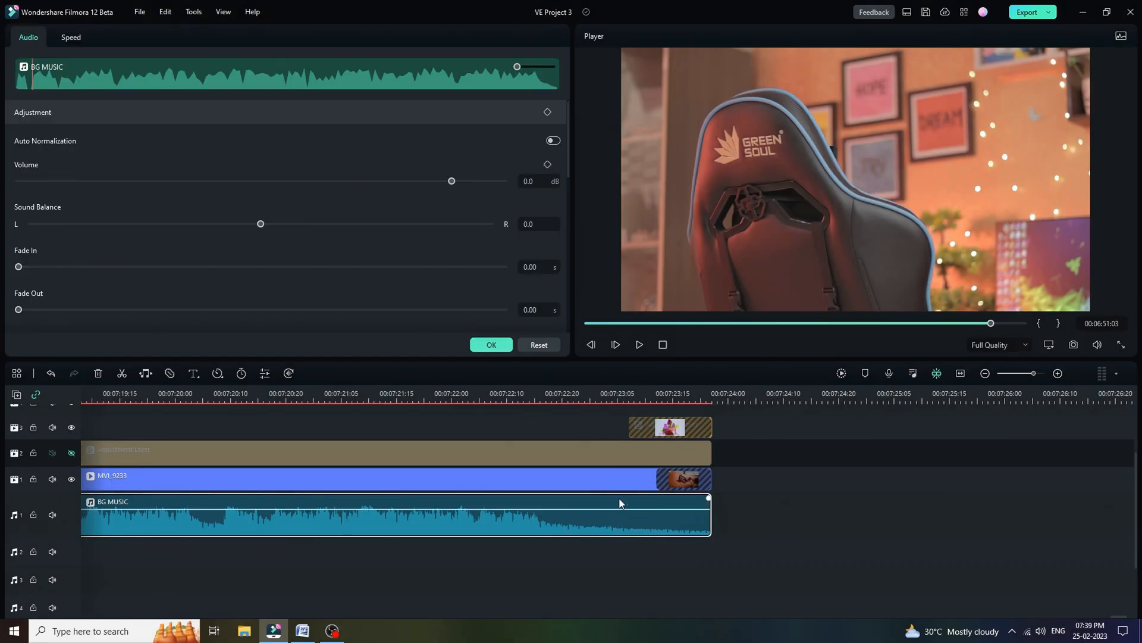
pyautogui.scroll(-3)
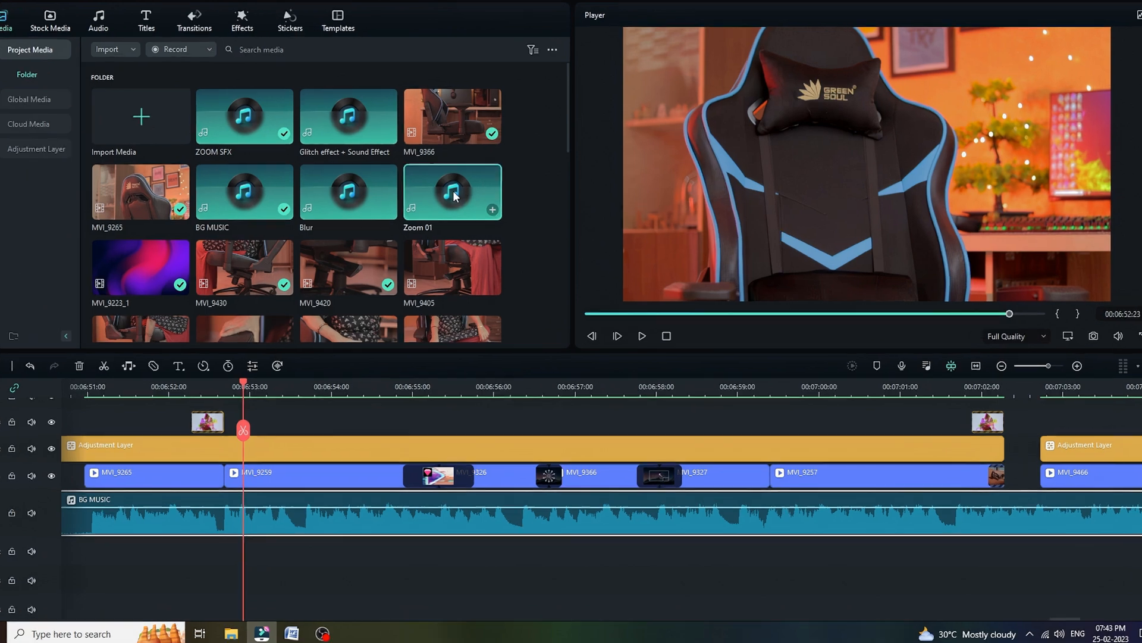
# Step: Drop the Zoom 01 sound effect on audio track 2 beneath MVI_9326's transition
pyautogui.moveTo(452, 191); pyautogui.dragTo(463, 548)
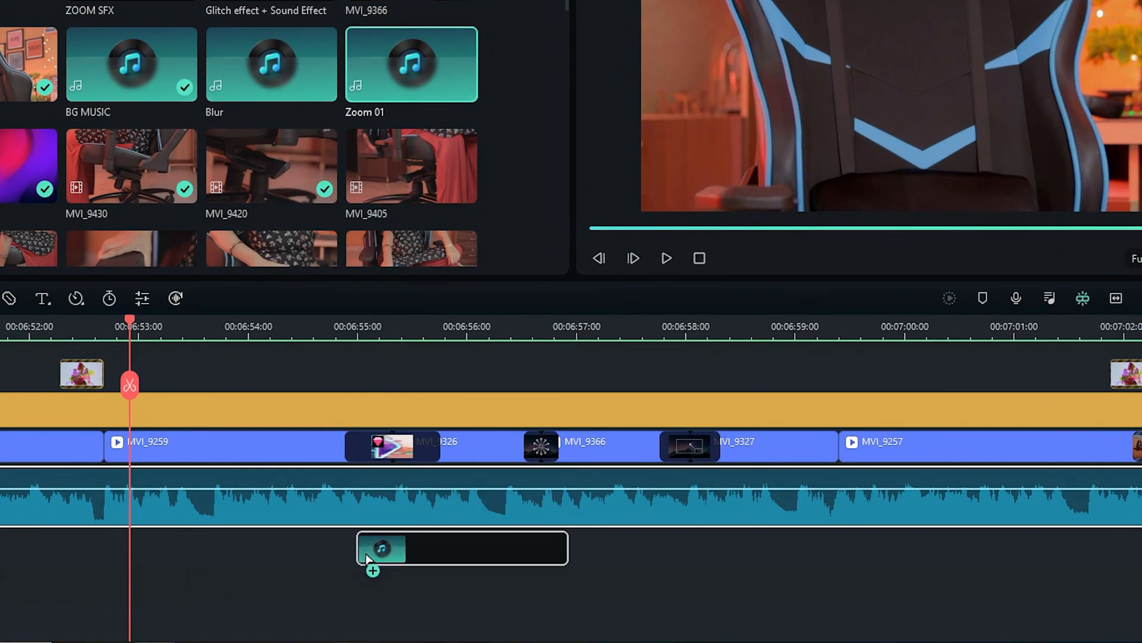